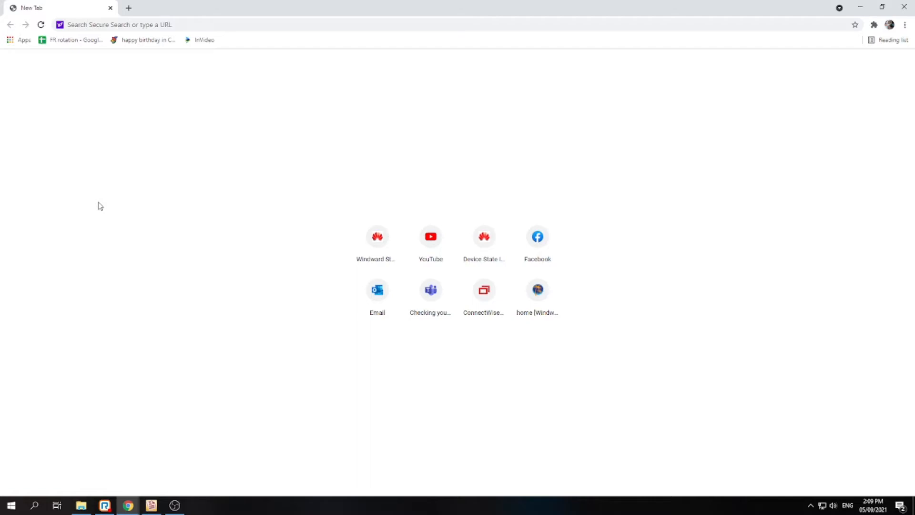
pyautogui.moveTo(282, 151)
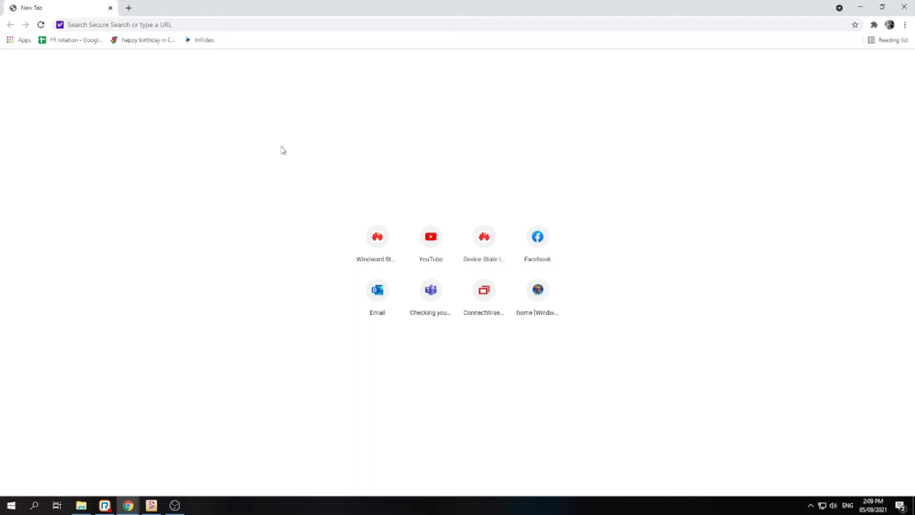
pyautogui.moveTo(169, 70)
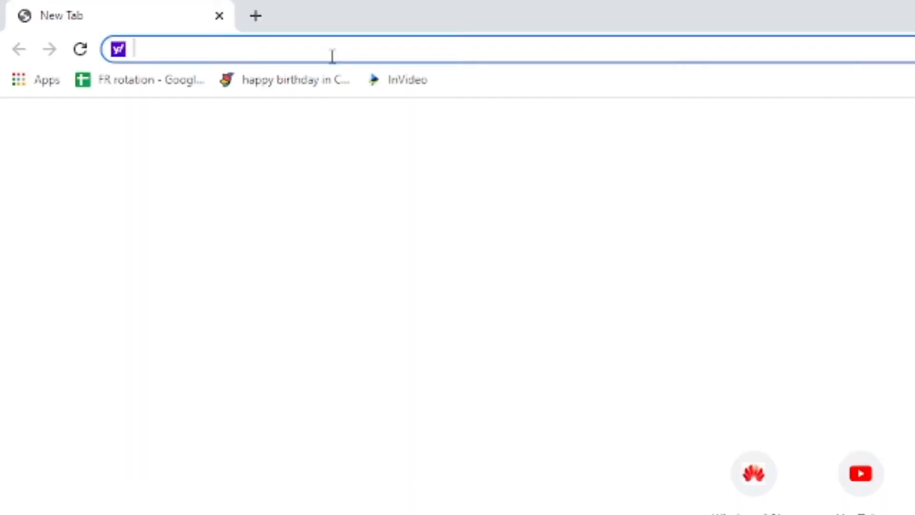
# - Load the router admin page at 192.168.254.254
pyautogui.write('192.168.254.254/info.asp')
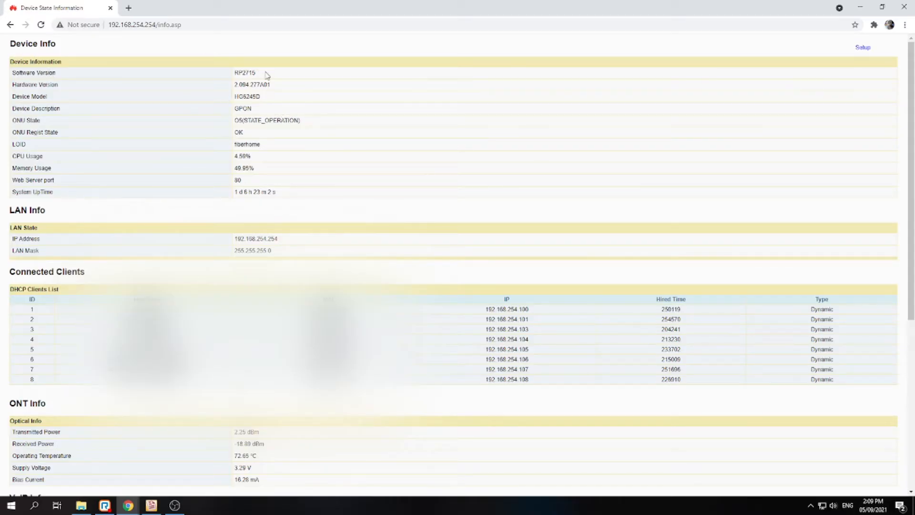
pyautogui.doubleClick(29, 96)
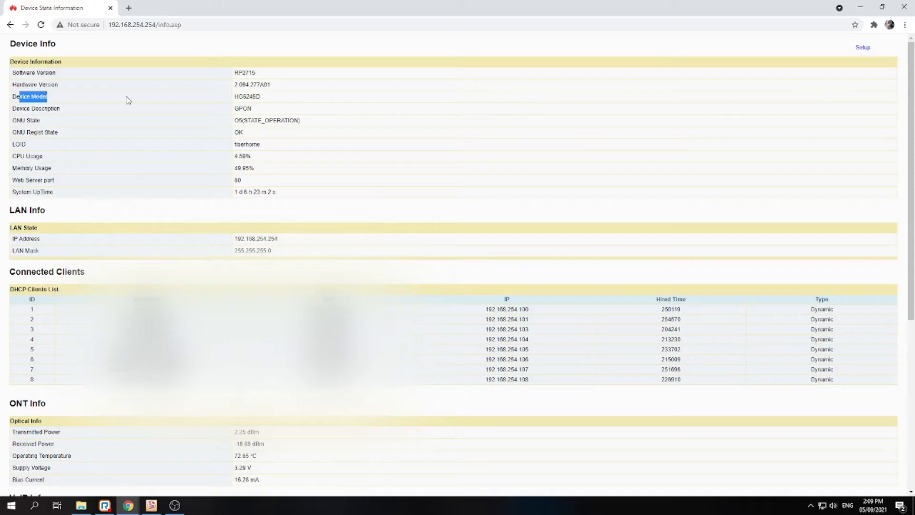
pyautogui.moveTo(157, 267)
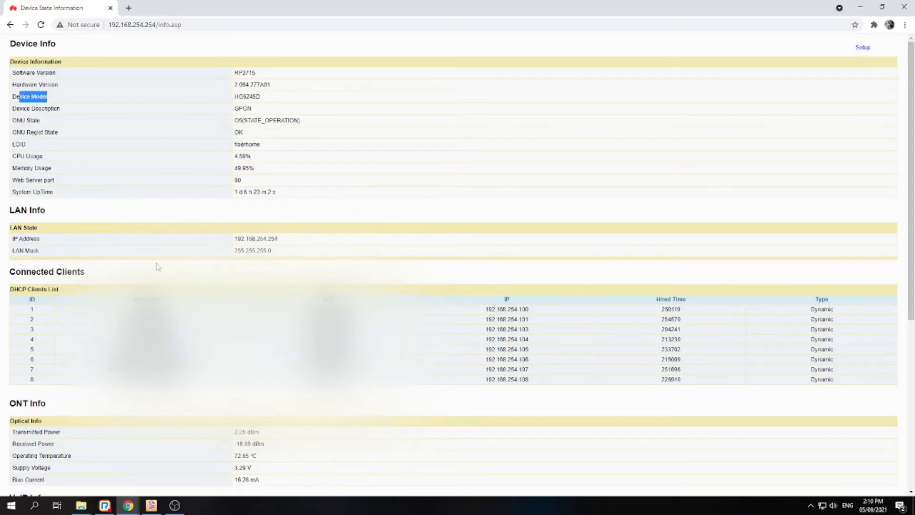
pyautogui.moveTo(9, 285)
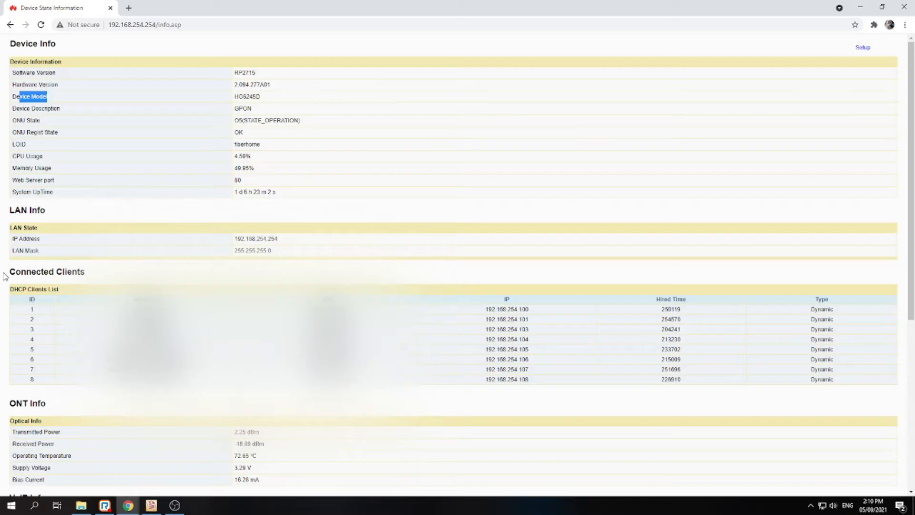
pyautogui.moveTo(22, 302)
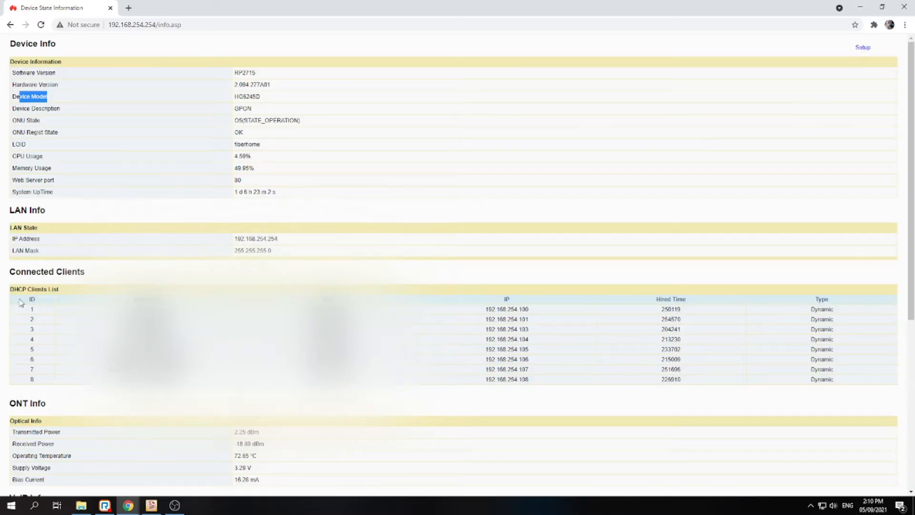
pyautogui.moveTo(537, 323)
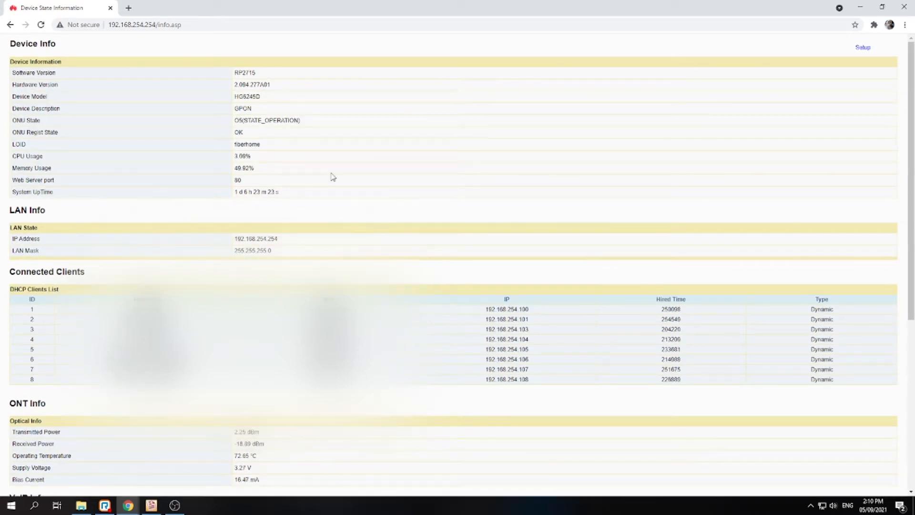
pyautogui.moveTo(508, 136)
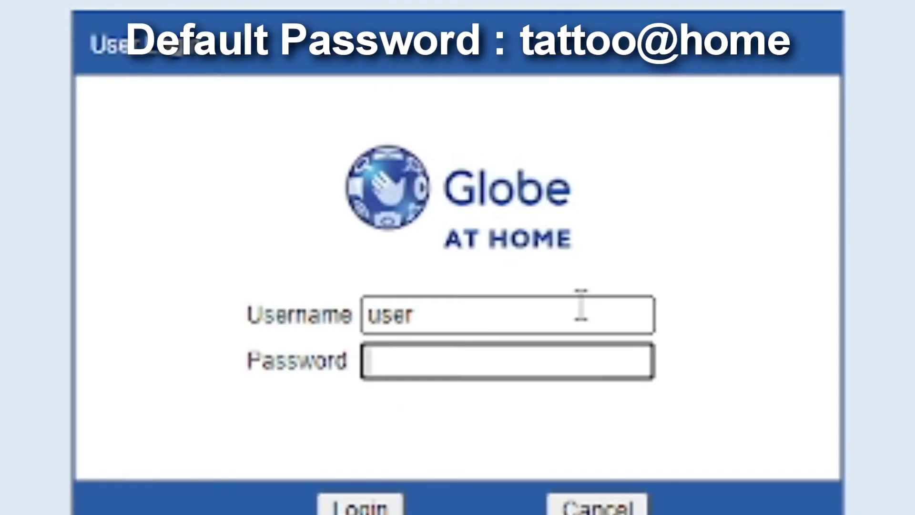
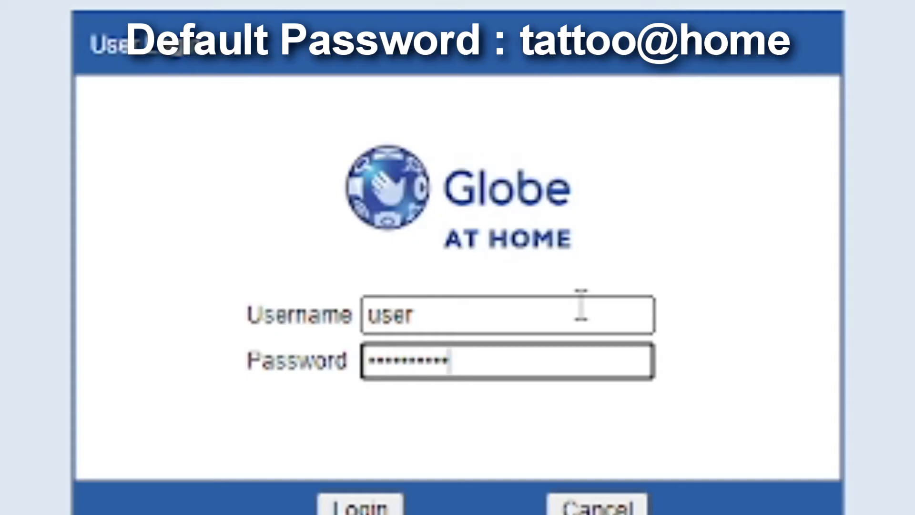
pyautogui.click(359, 506)
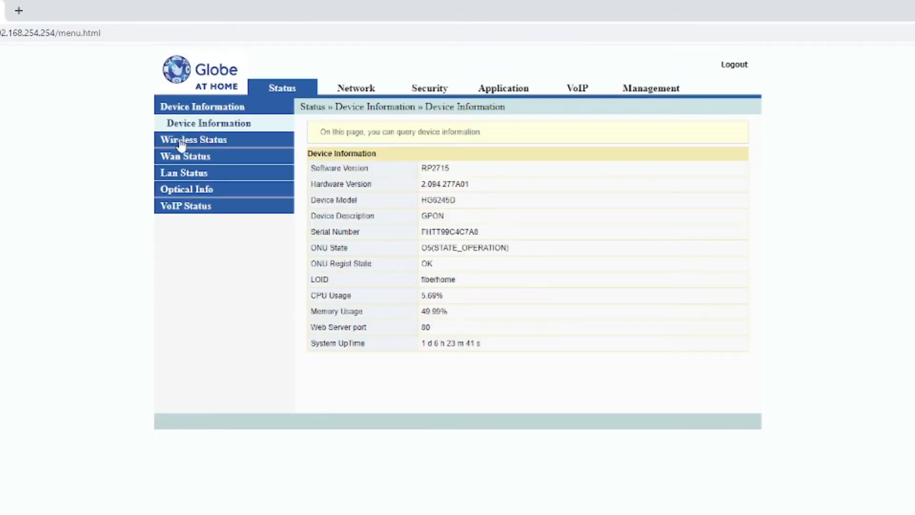
# - Go to the Security section's WPS configuration page
pyautogui.click(429, 88)
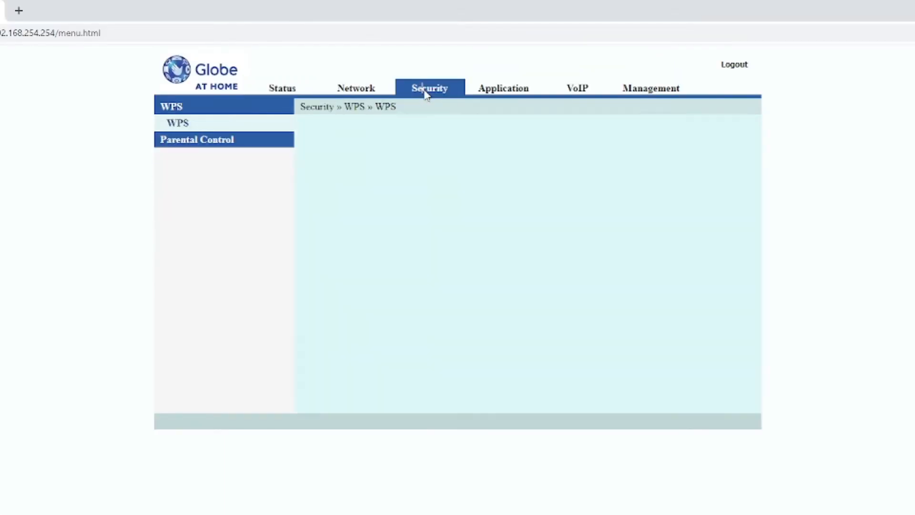
pyautogui.click(177, 123)
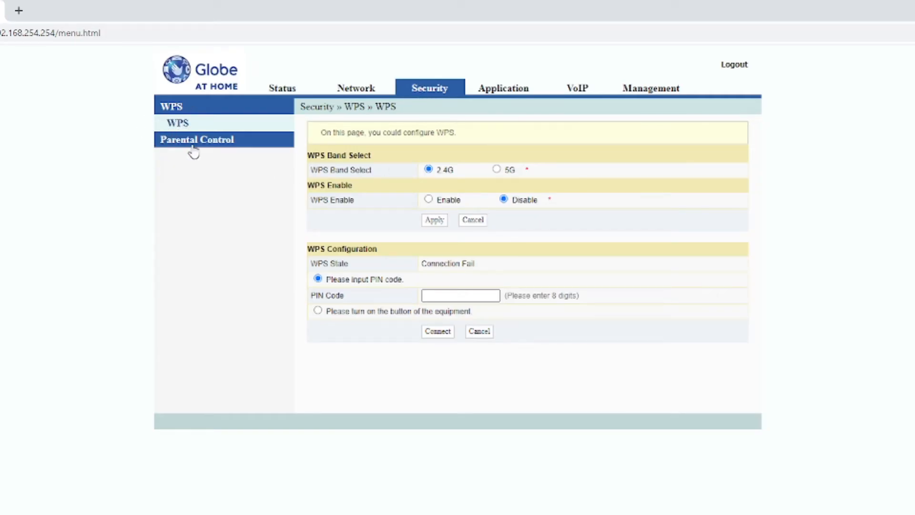
pyautogui.moveTo(460, 110)
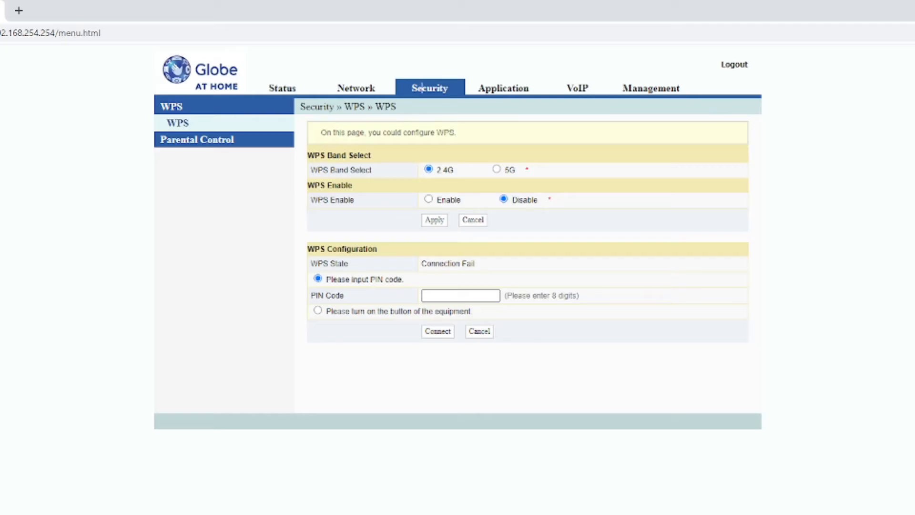
pyautogui.moveTo(900, 228)
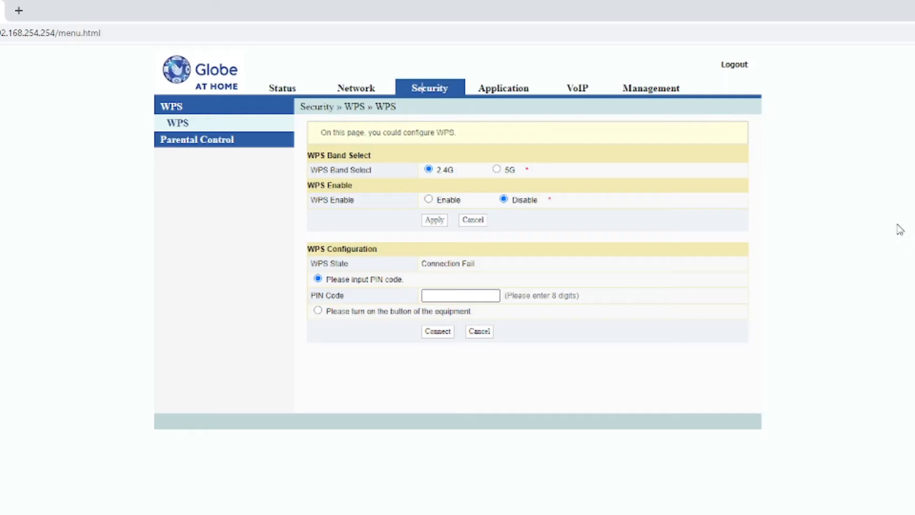
pyautogui.moveTo(765, 156)
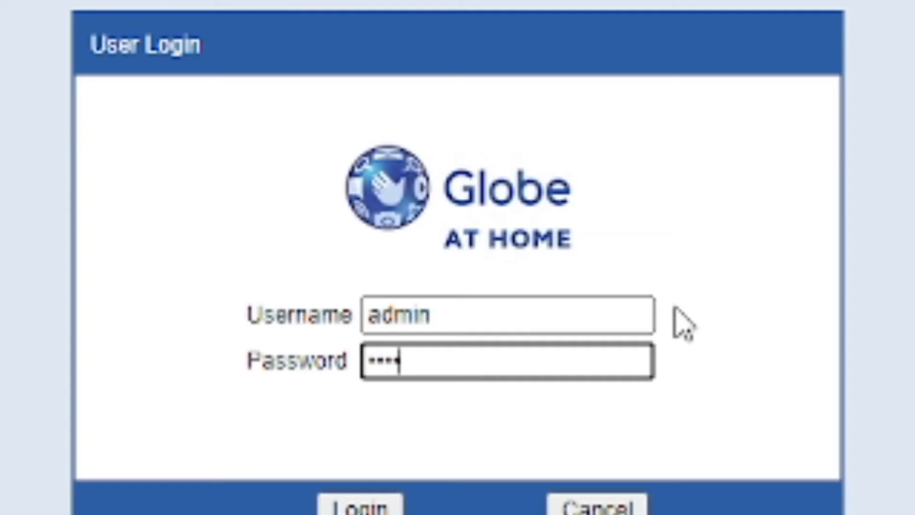
# - Sign in again using the admin account and its password
pyautogui.write('••')
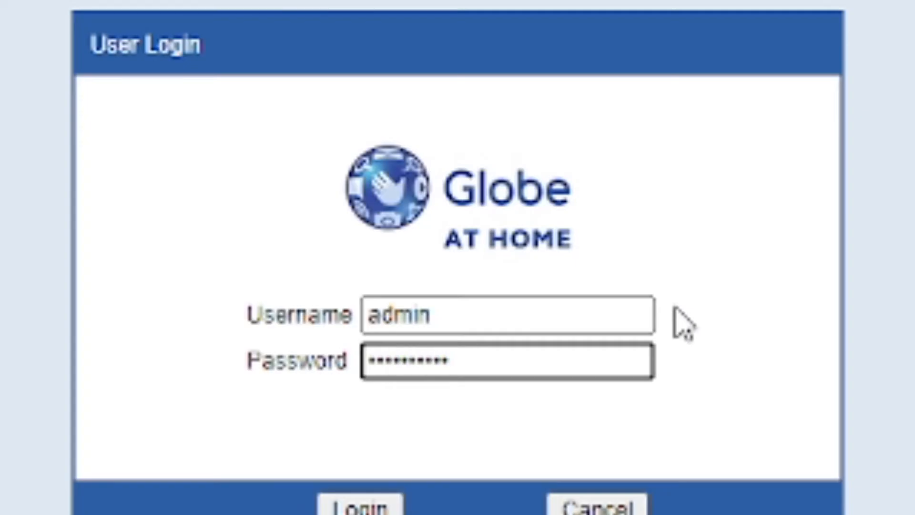
pyautogui.click(362, 504)
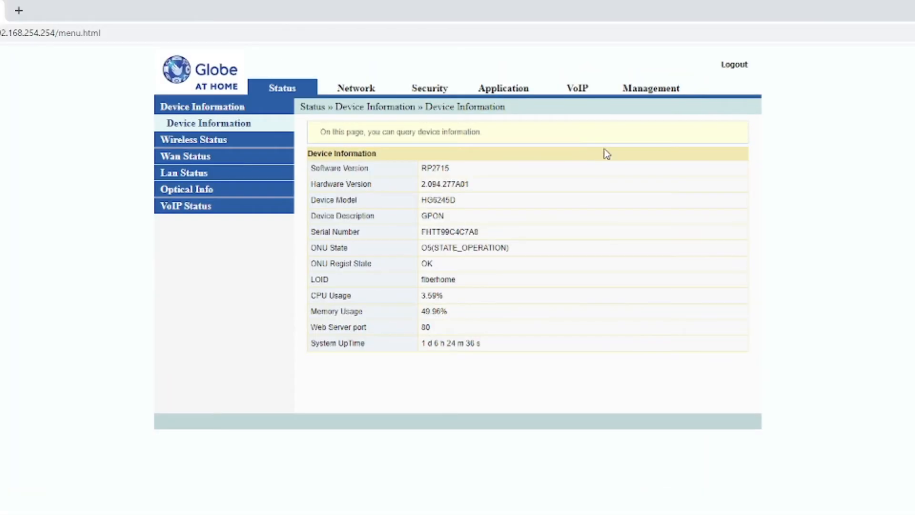
pyautogui.moveTo(648, 140)
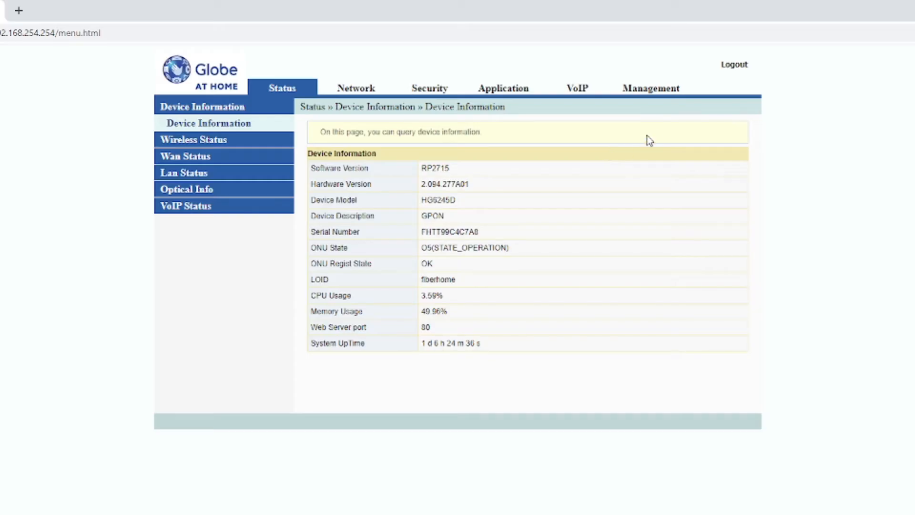
# - Go to Management > Maintenance Account where the admin password can be changed
pyautogui.click(651, 87)
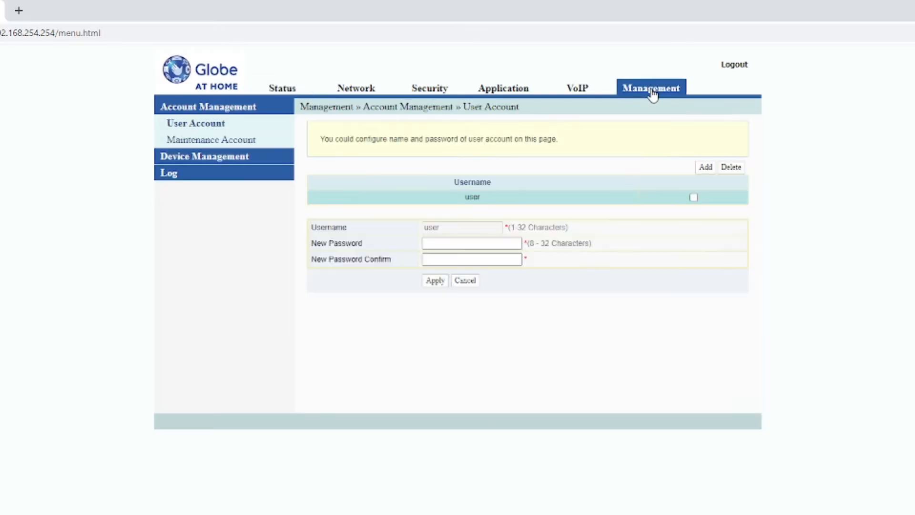
pyautogui.moveTo(235, 134)
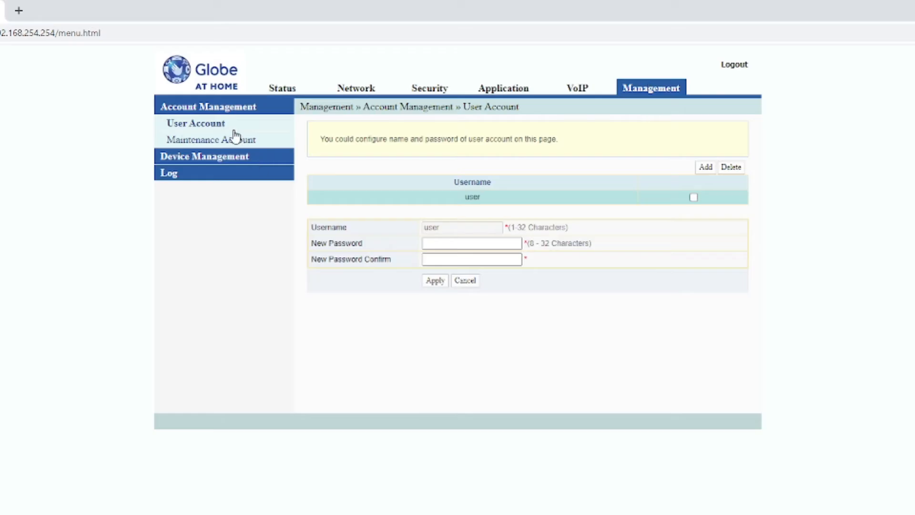
pyautogui.moveTo(209, 195)
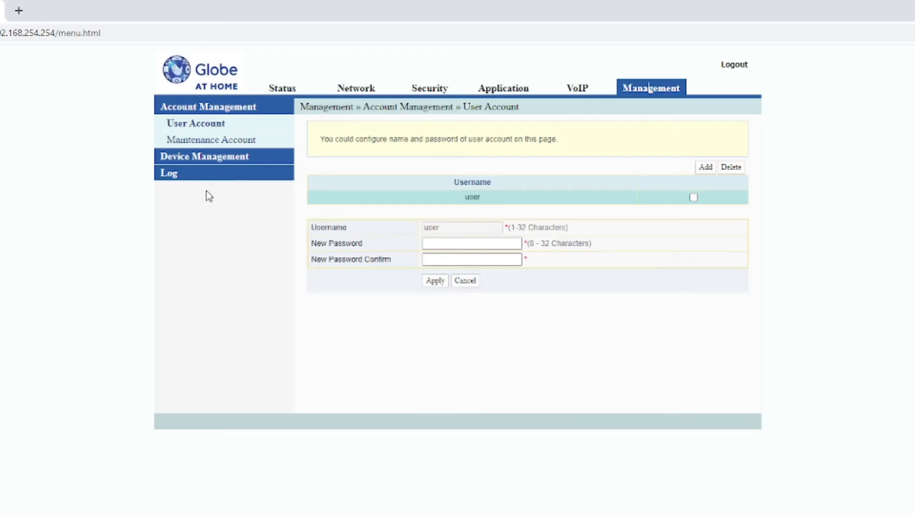
pyautogui.click(211, 139)
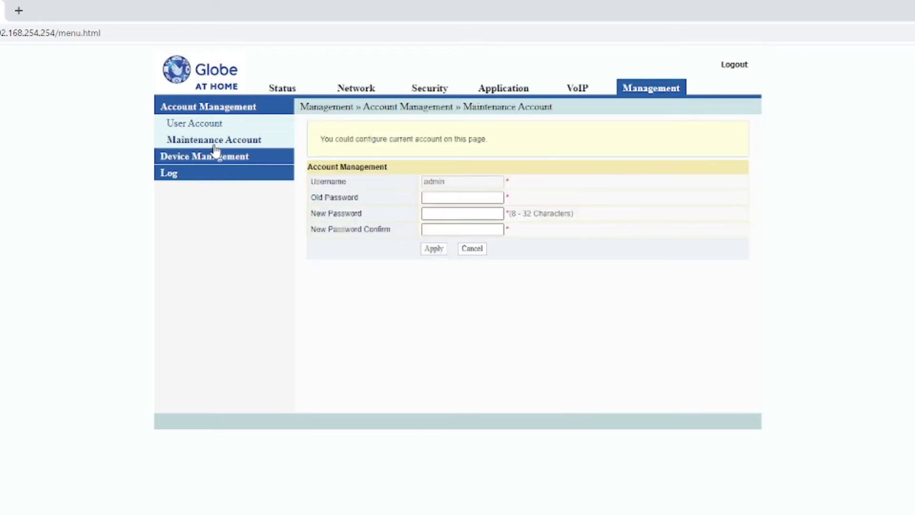
pyautogui.moveTo(635, 111)
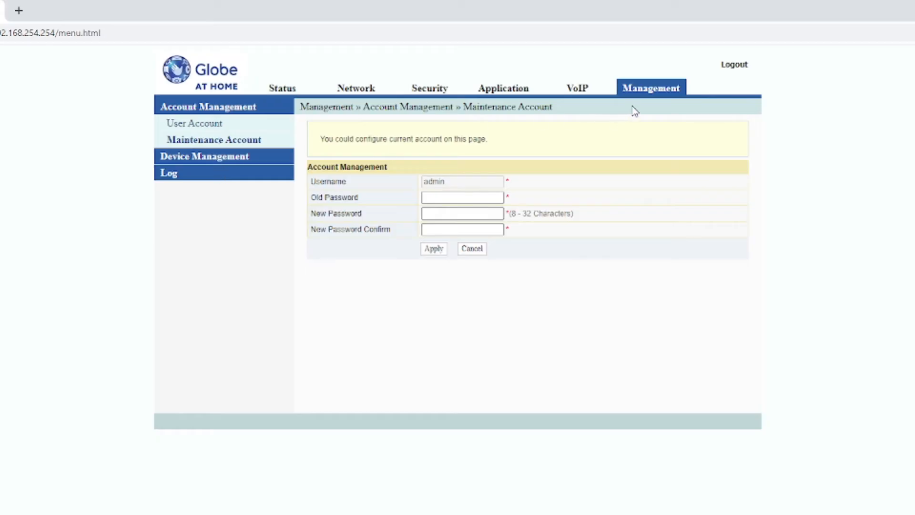
pyautogui.moveTo(396, 206)
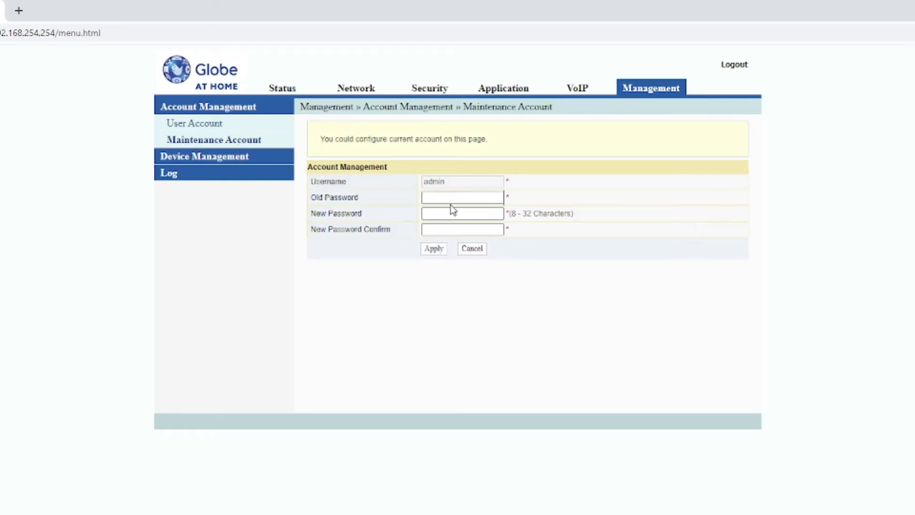
pyautogui.click(461, 197)
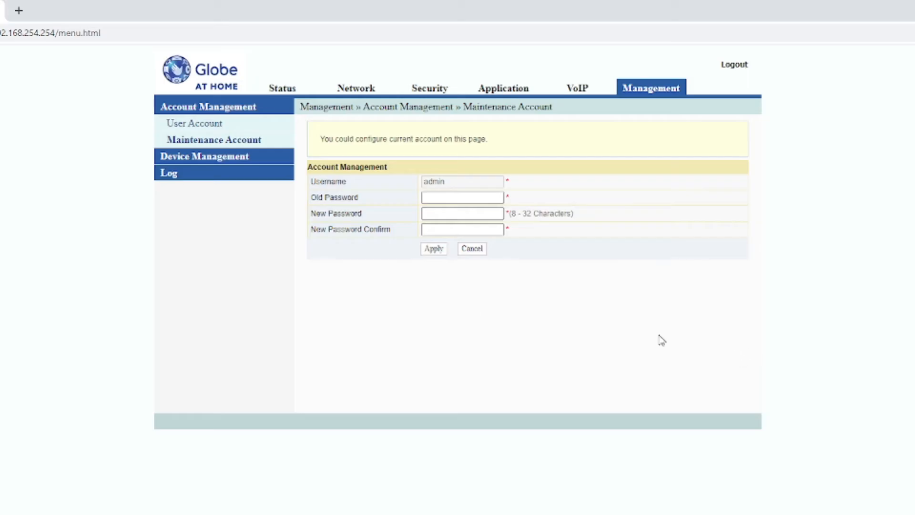
pyautogui.moveTo(479, 277)
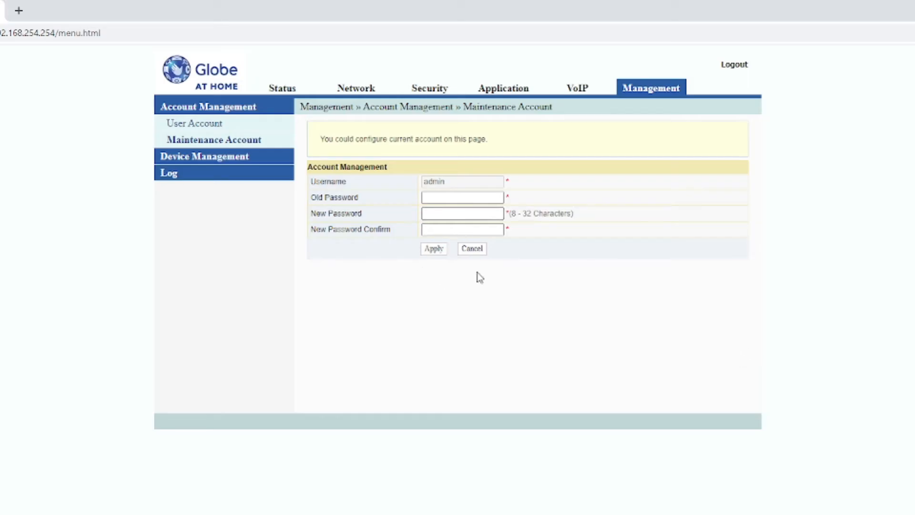
pyautogui.moveTo(425, 261)
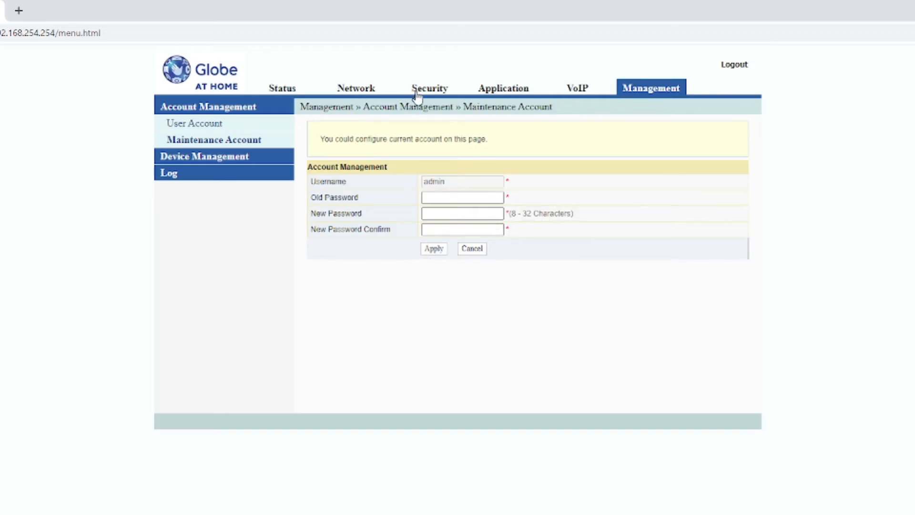
# - Confirm the firewall is enabled under Security, then go to MAC Filtering
pyautogui.click(429, 88)
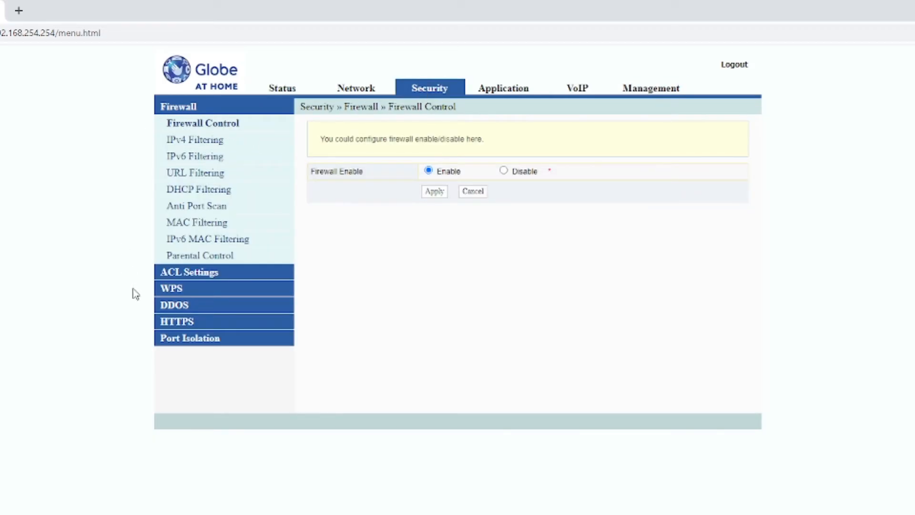
pyautogui.moveTo(204, 127)
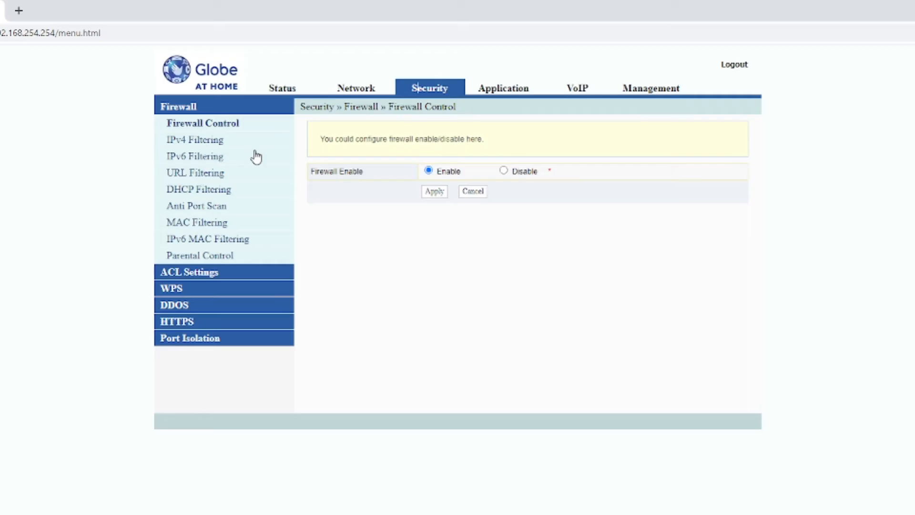
pyautogui.moveTo(149, 129)
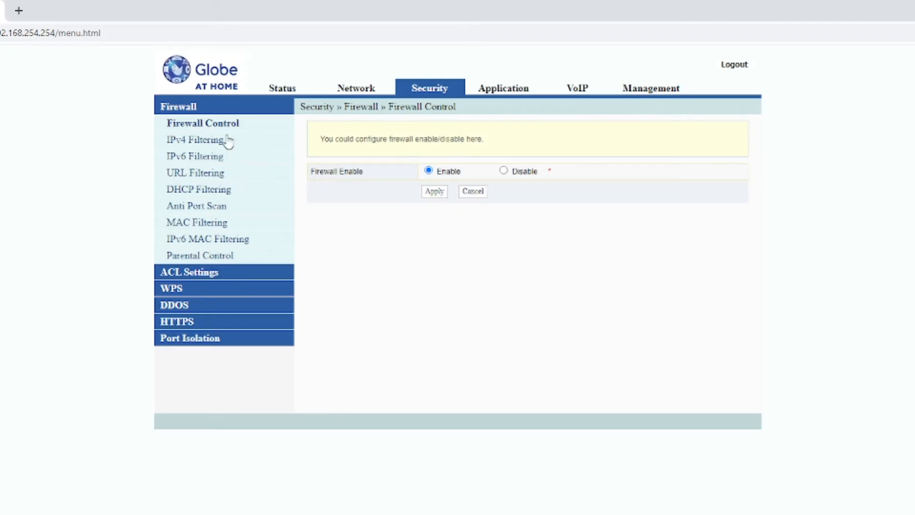
pyautogui.moveTo(557, 209)
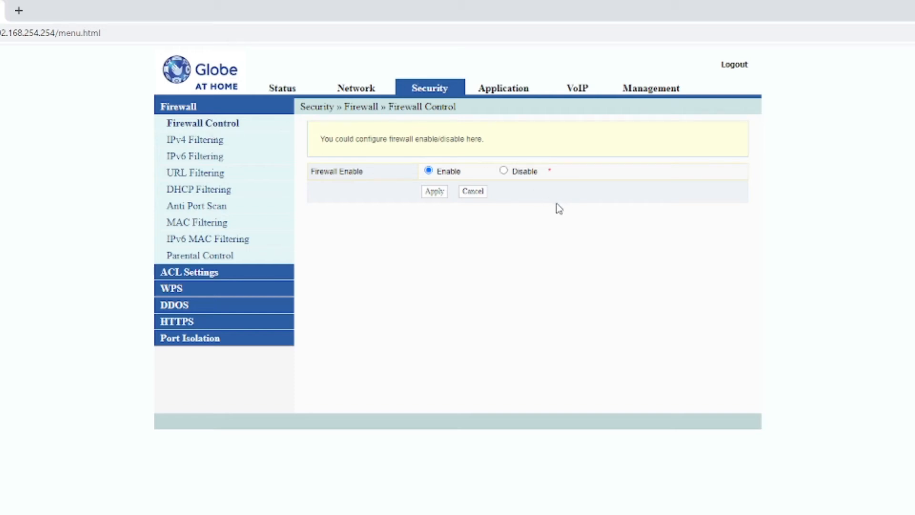
pyautogui.moveTo(231, 239)
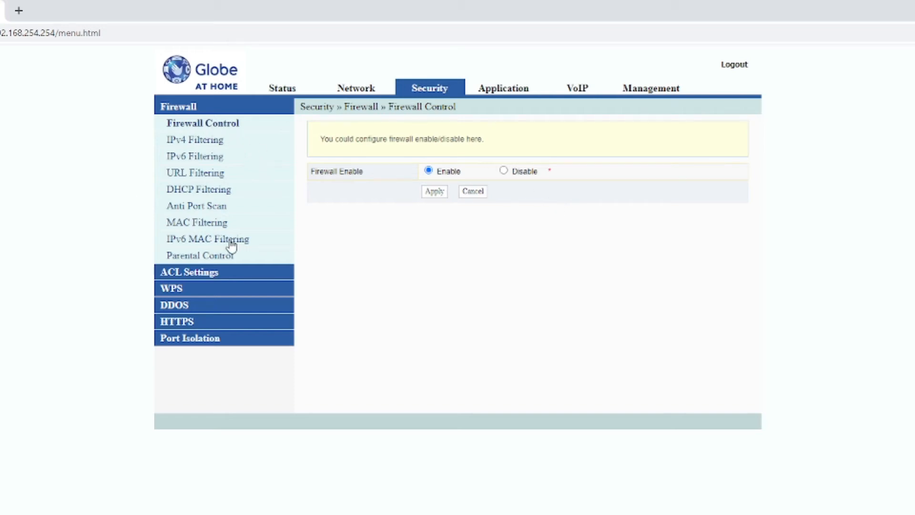
pyautogui.moveTo(198, 227)
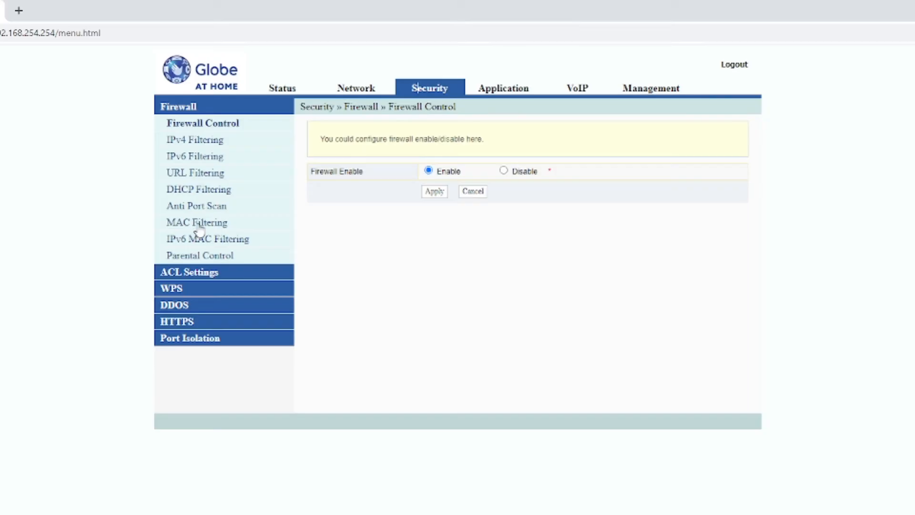
pyautogui.click(196, 222)
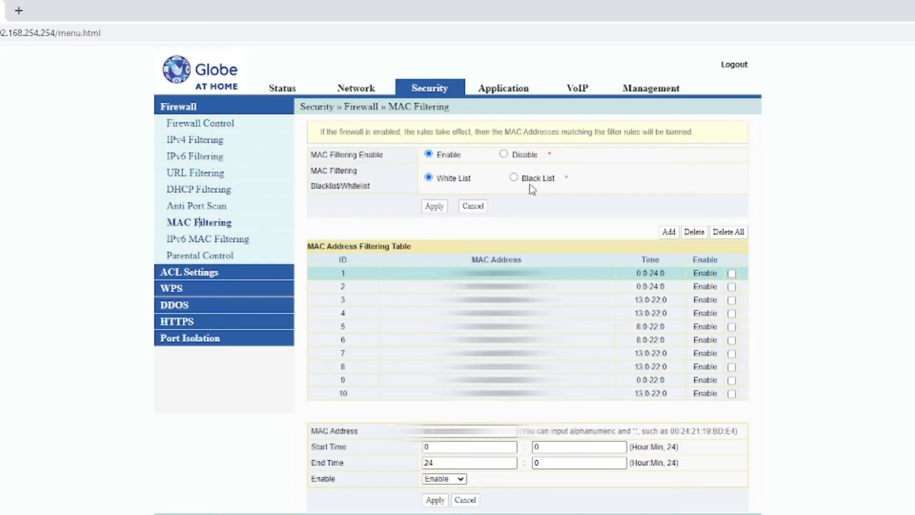
pyautogui.moveTo(541, 254)
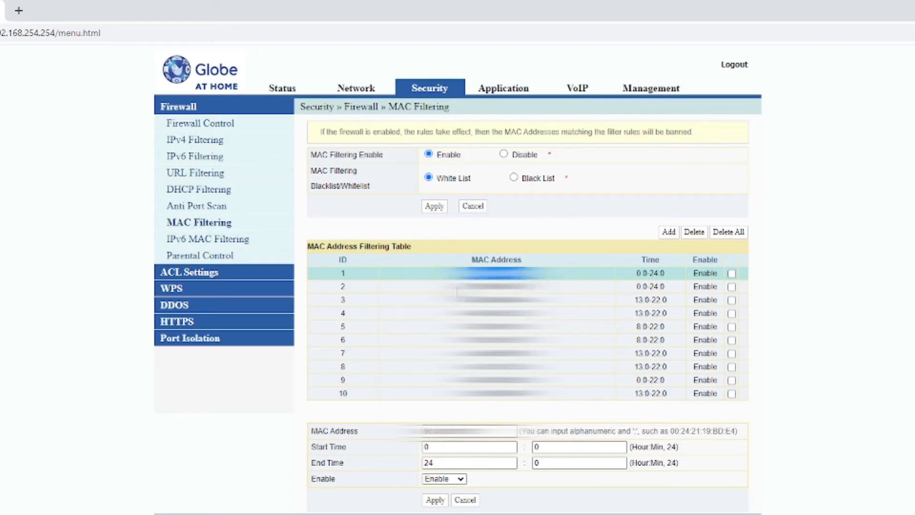
pyautogui.click(495, 286)
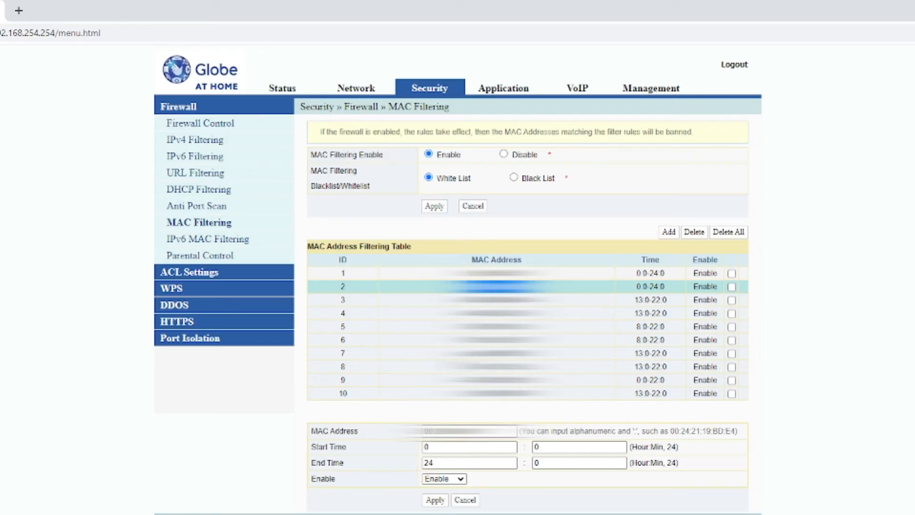
pyautogui.moveTo(571, 199)
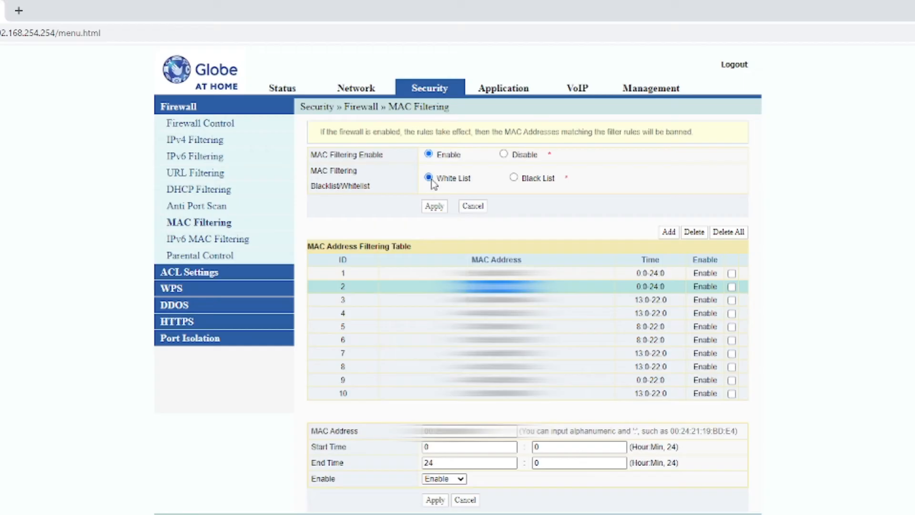
pyautogui.click(428, 177)
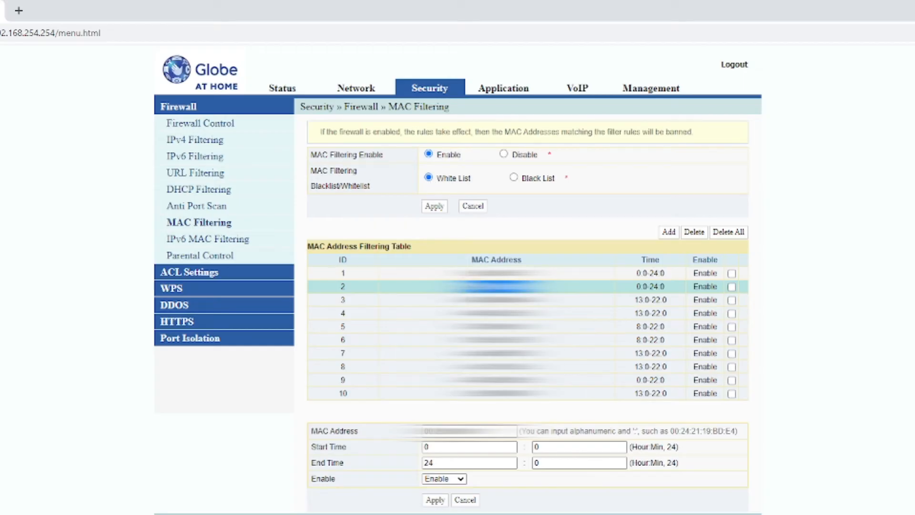
pyautogui.moveTo(531, 406)
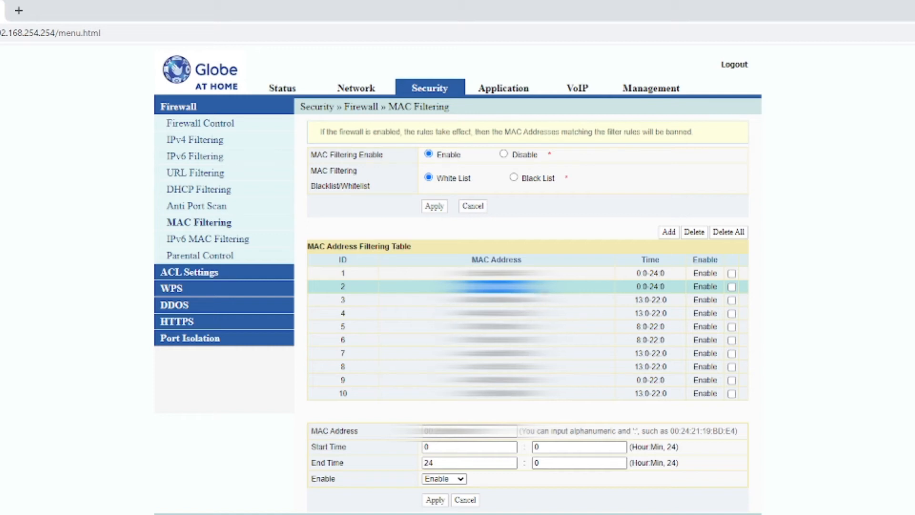
pyautogui.moveTo(671, 270)
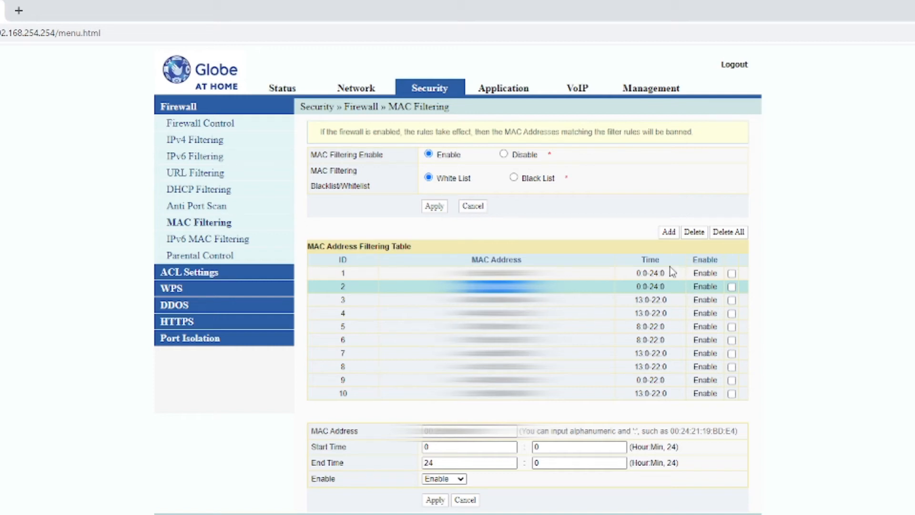
pyautogui.moveTo(656, 381)
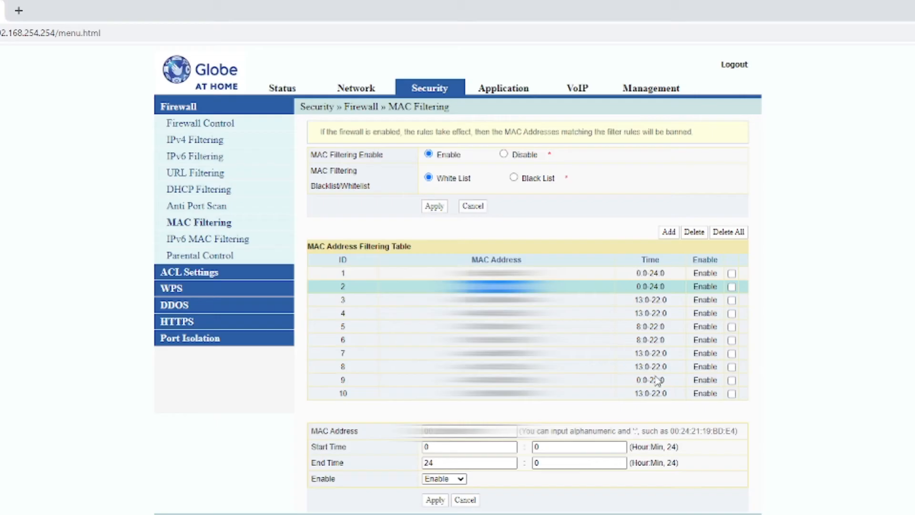
pyautogui.moveTo(659, 289)
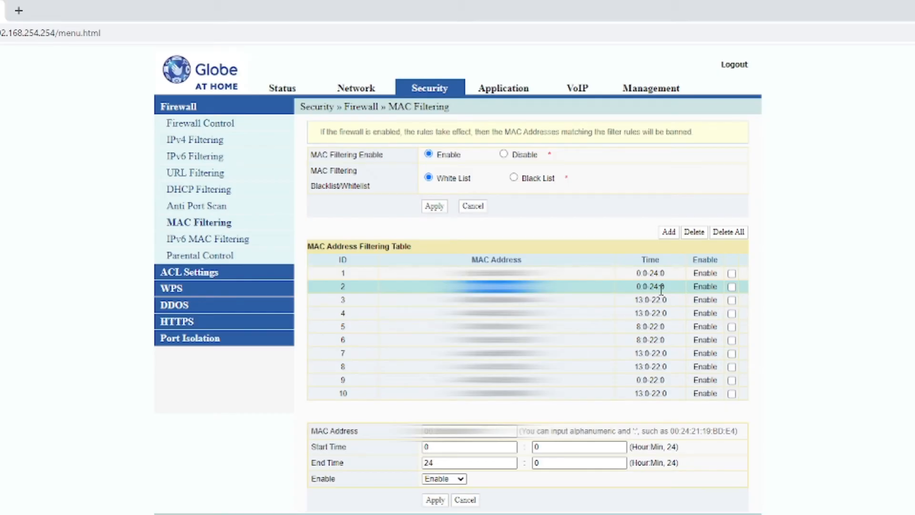
# - Load the third whitelist device's 13–22 access window into the entry form
pyautogui.doubleClick(645, 299)
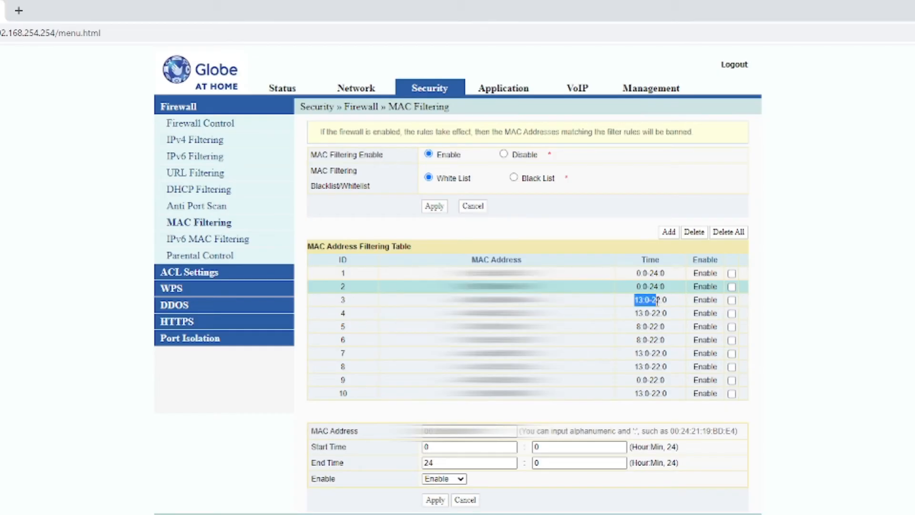
pyautogui.click(343, 285)
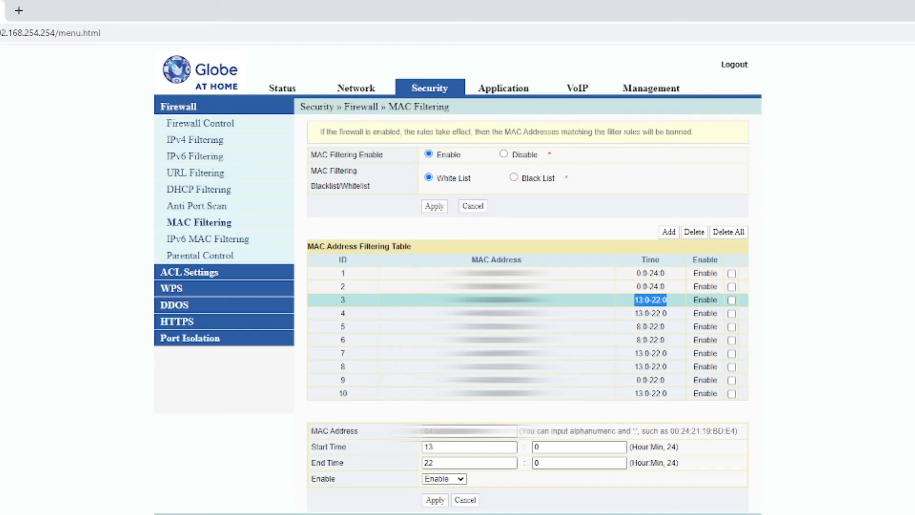
pyautogui.moveTo(821, 474)
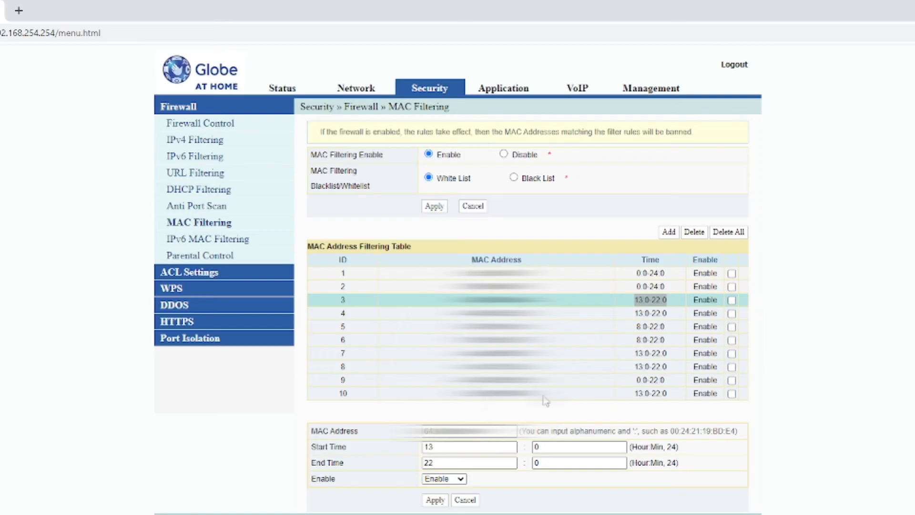
pyautogui.moveTo(652, 236)
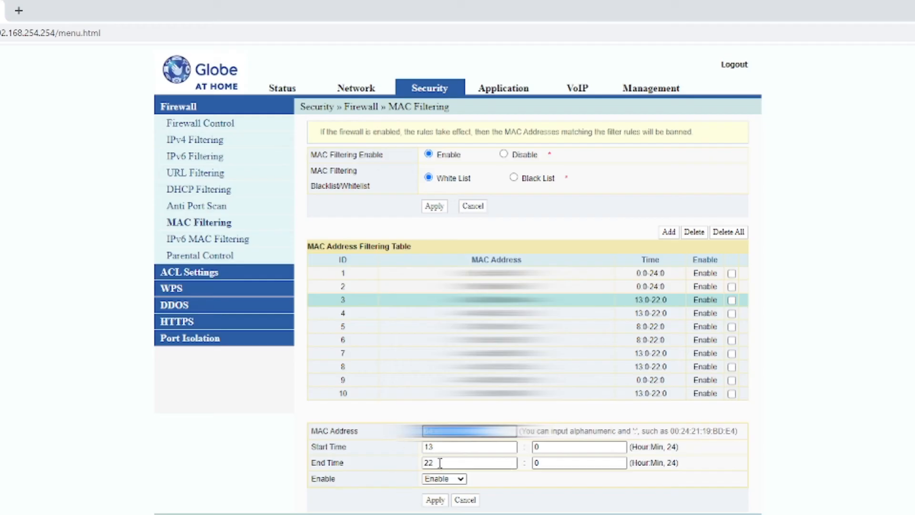
pyautogui.click(470, 446)
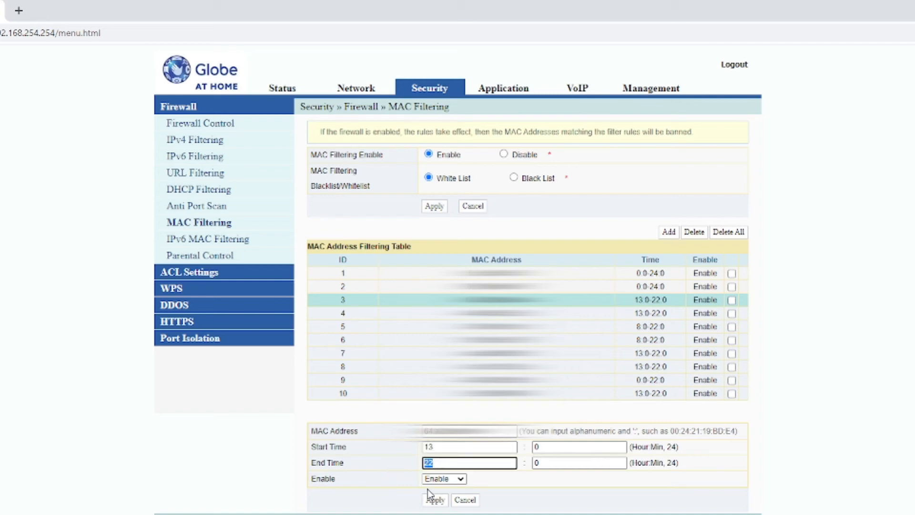
pyautogui.click(443, 479)
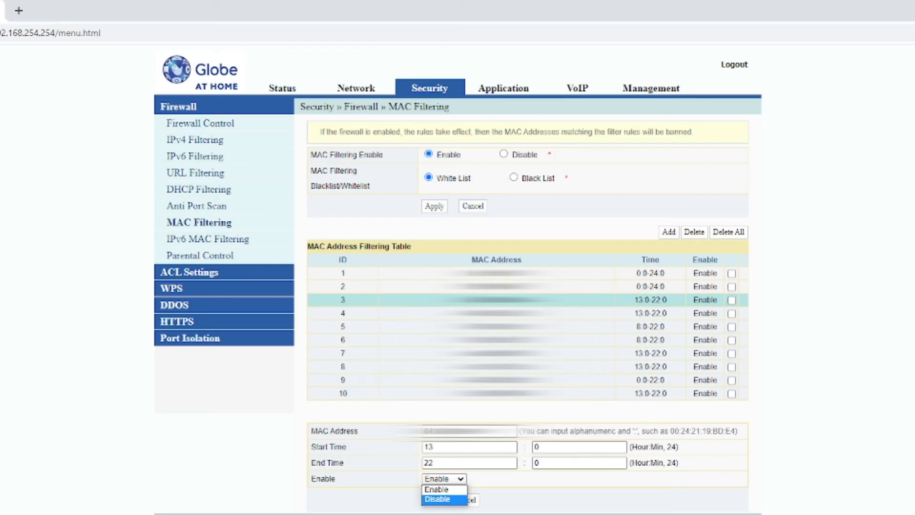
pyautogui.click(443, 478)
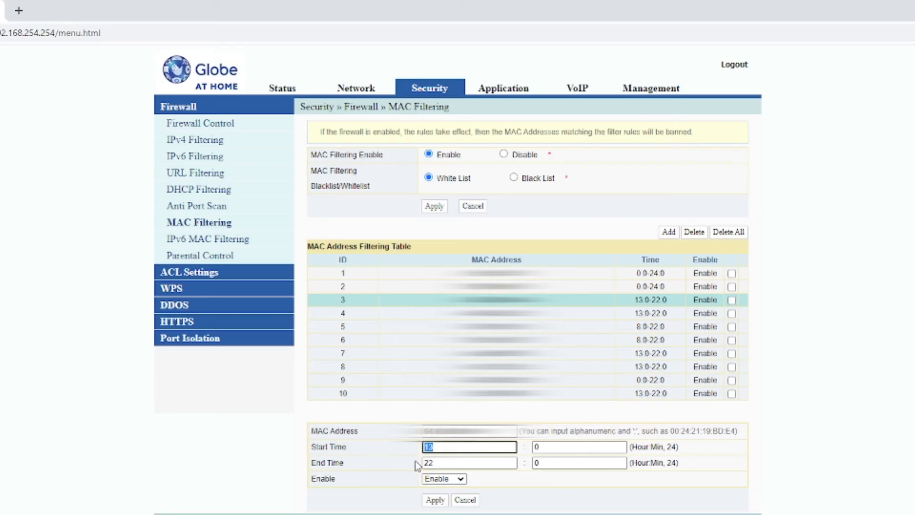
pyautogui.click(470, 462)
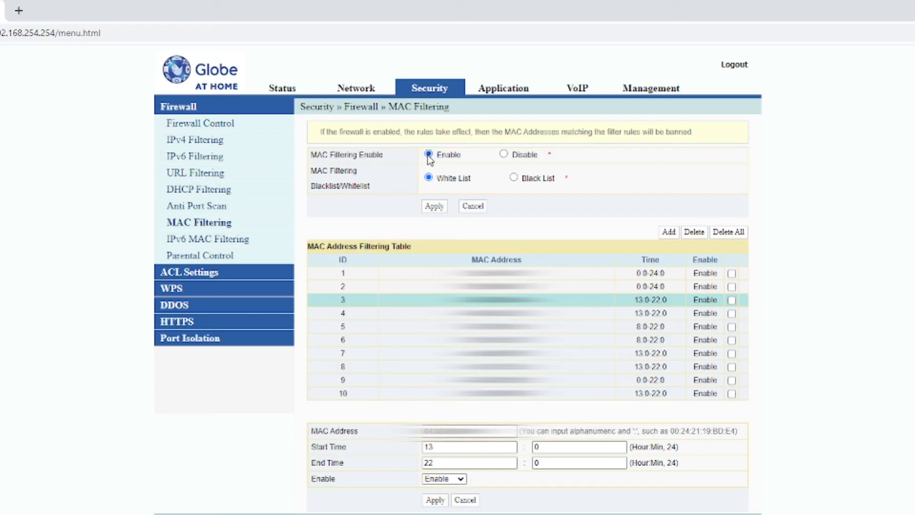
pyautogui.moveTo(650, 232)
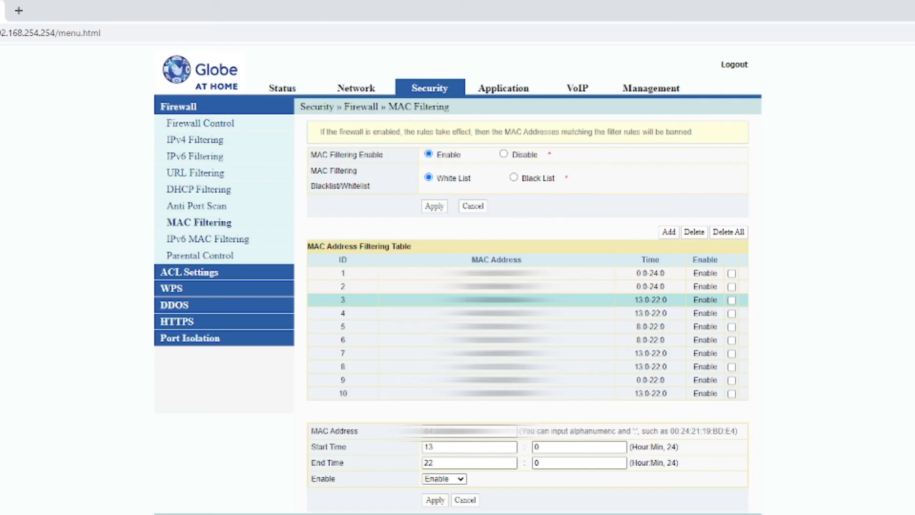
pyautogui.moveTo(319, 131); pyautogui.dragTo(393, 131)
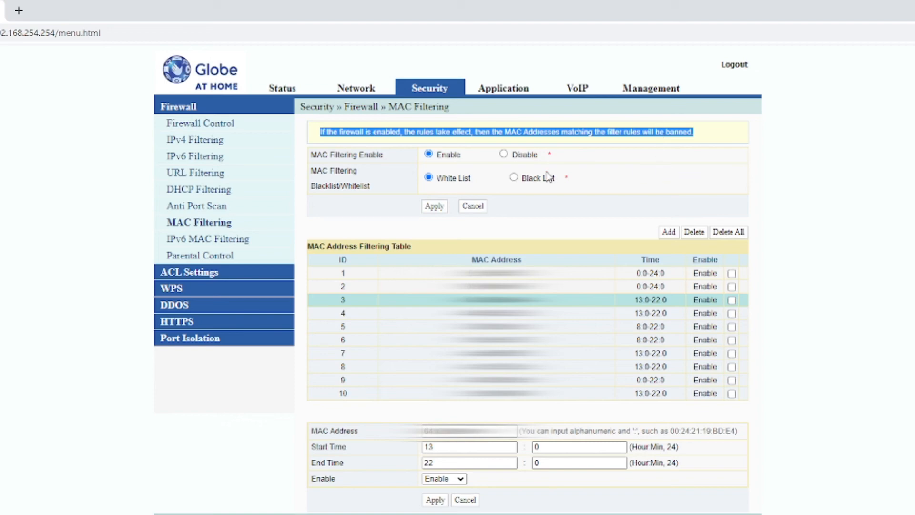
pyautogui.moveTo(292, 365)
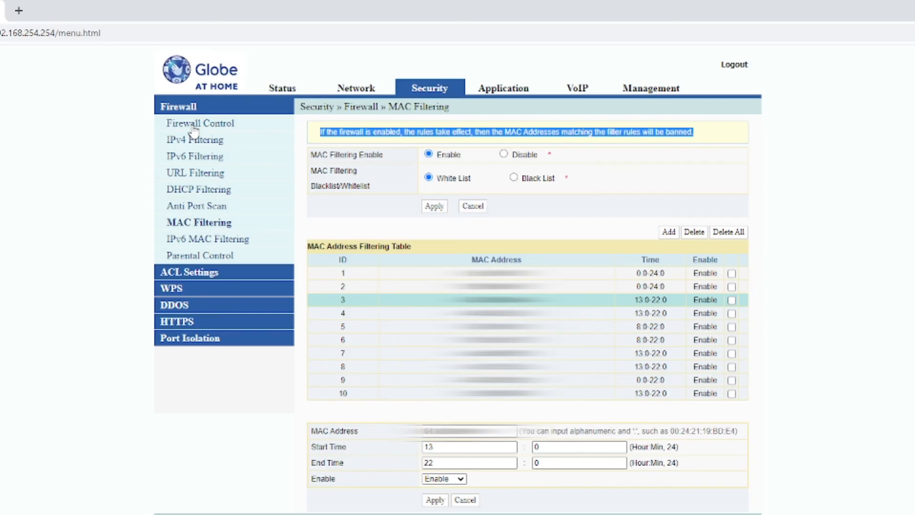
pyautogui.click(200, 123)
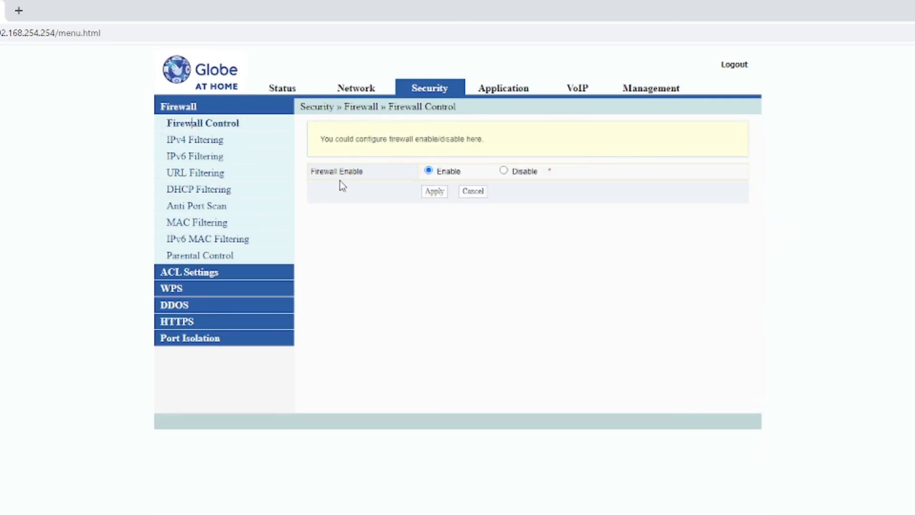
pyautogui.moveTo(426, 181)
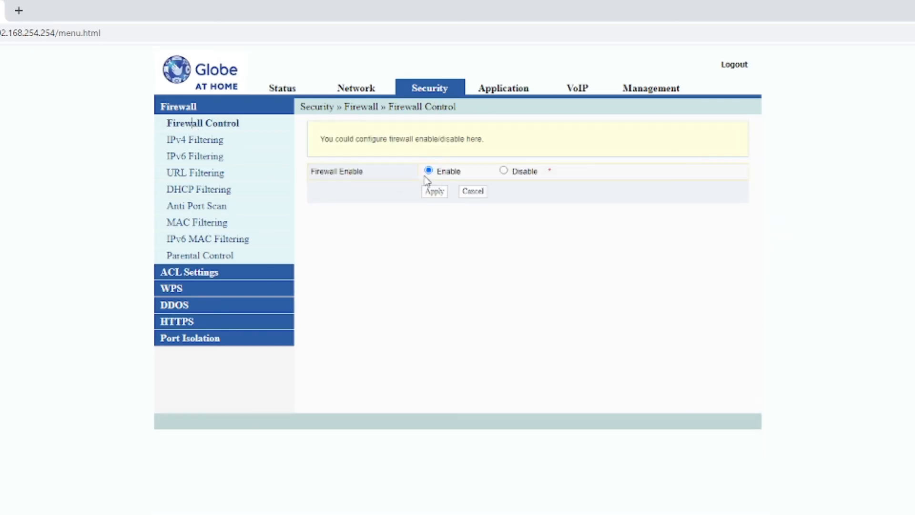
pyautogui.click(196, 222)
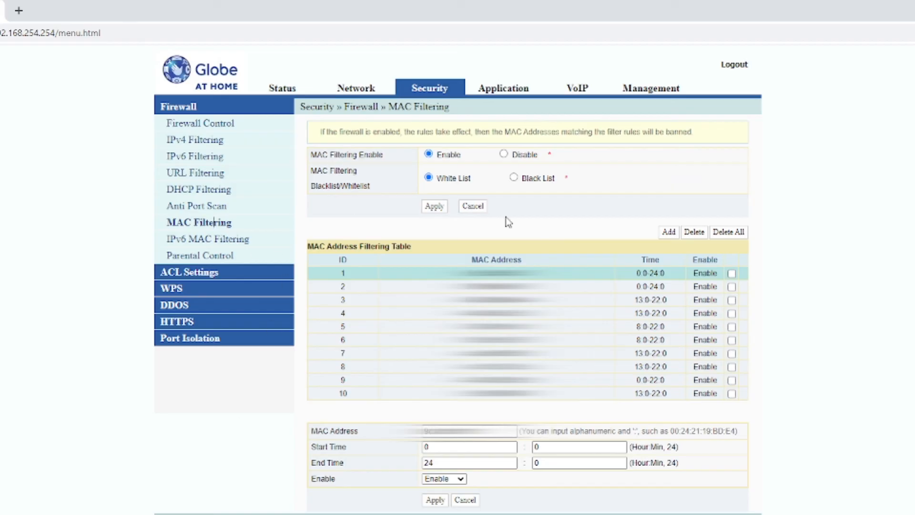
pyautogui.moveTo(575, 185)
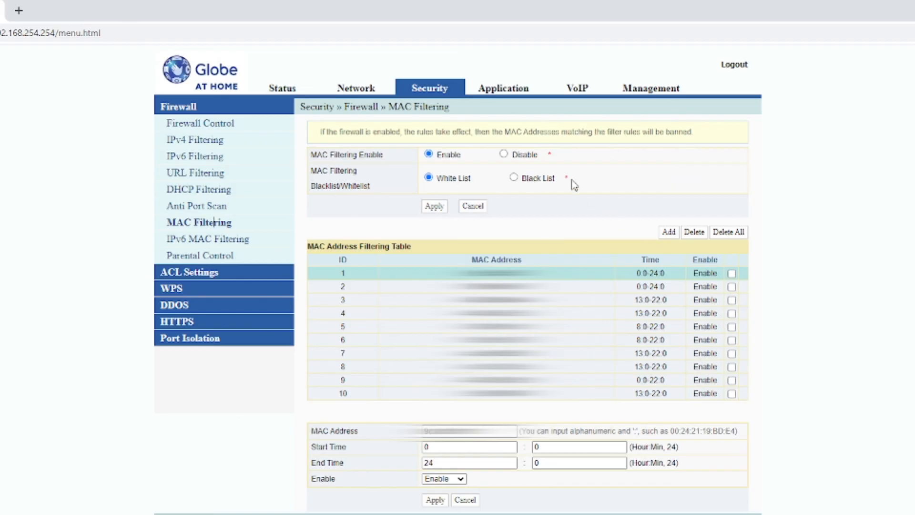
pyautogui.moveTo(574, 184)
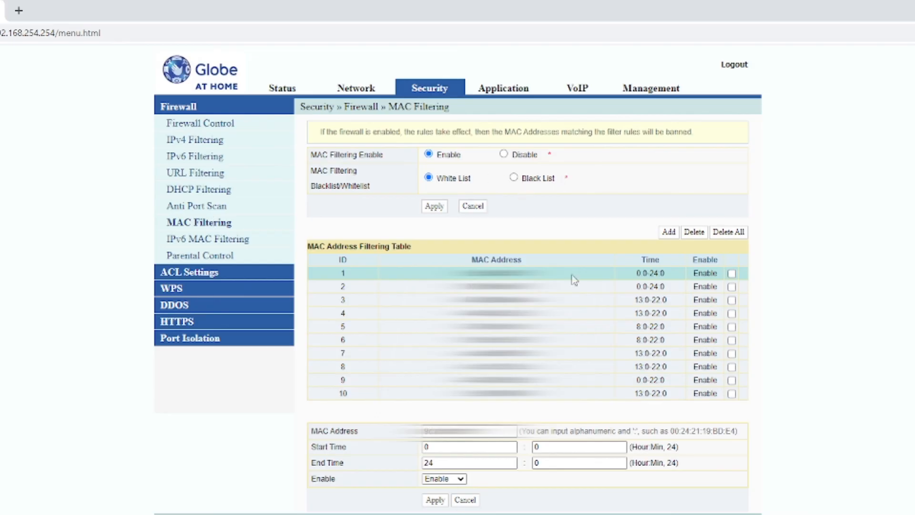
pyautogui.moveTo(622, 337)
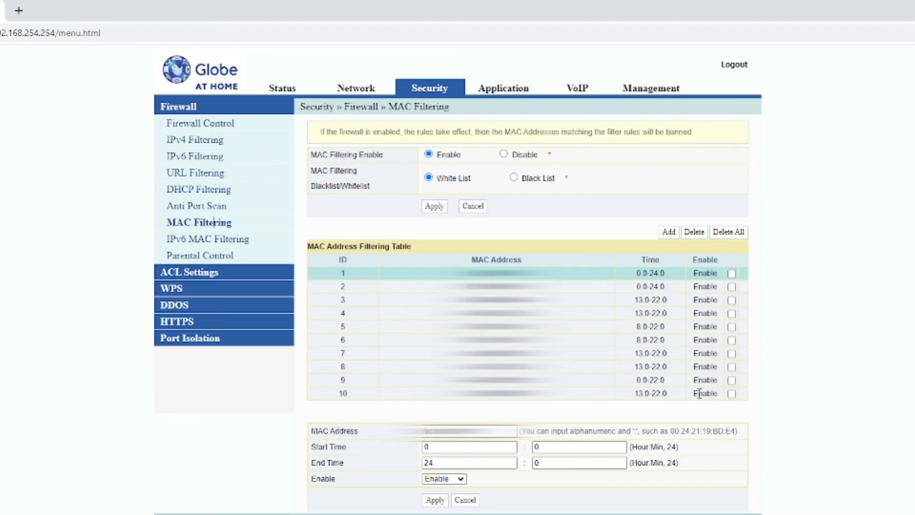
pyautogui.moveTo(703, 404)
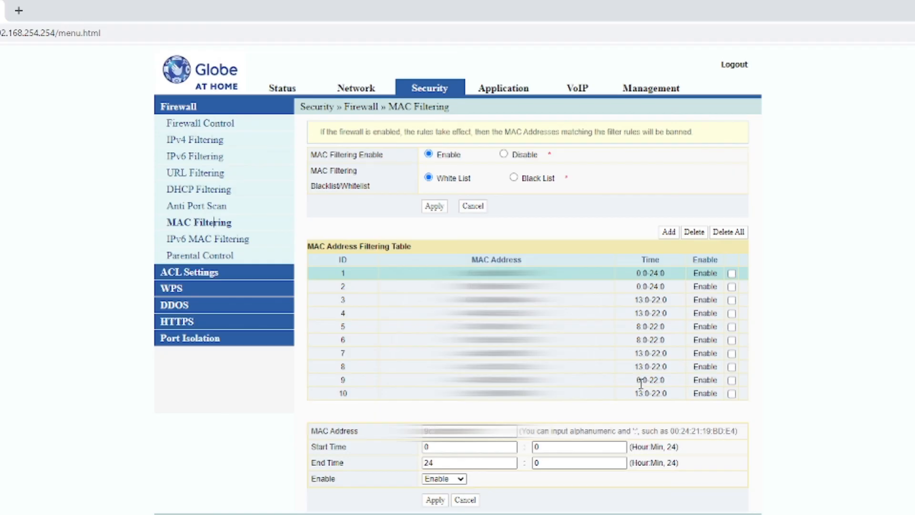
pyautogui.moveTo(640, 384)
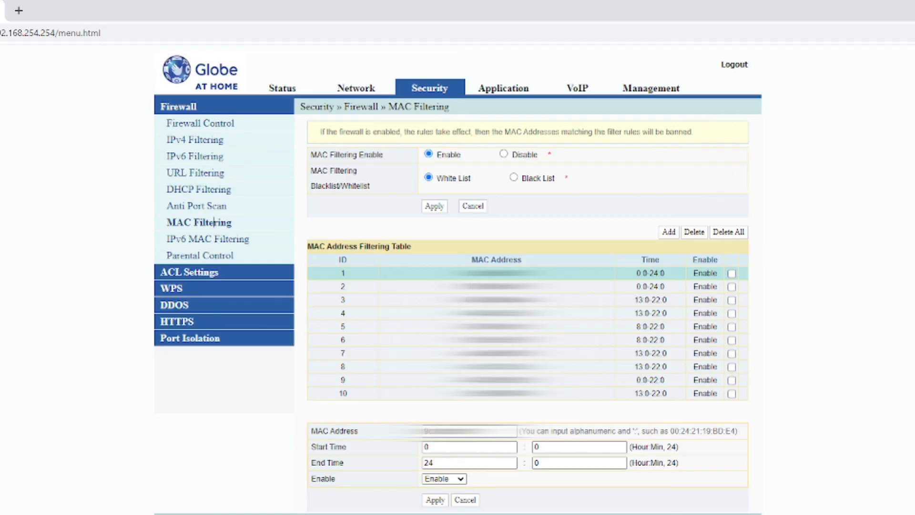